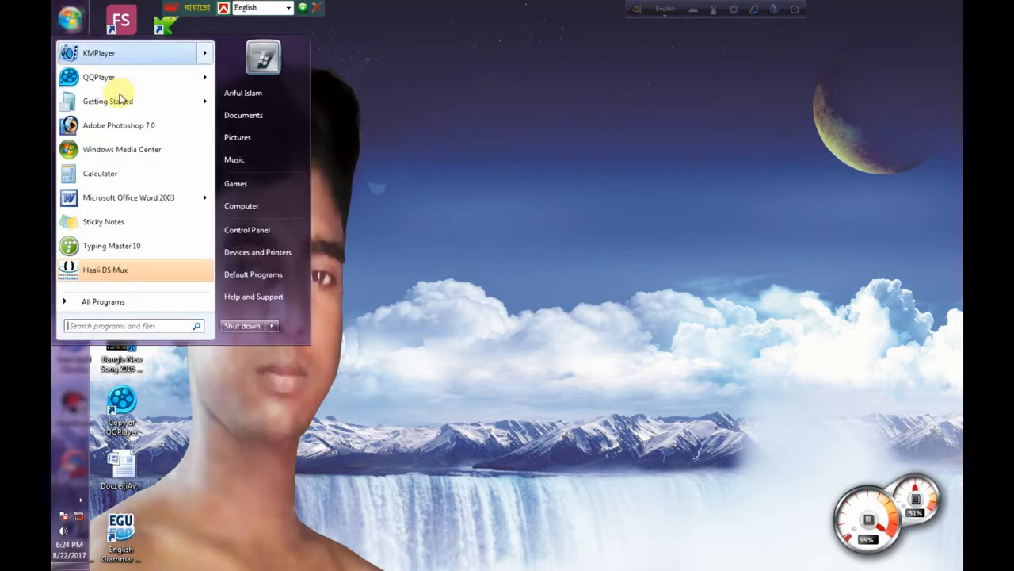
Launch Computer Management via the Manage option on Computer's right-click menu
right_click(241, 205)
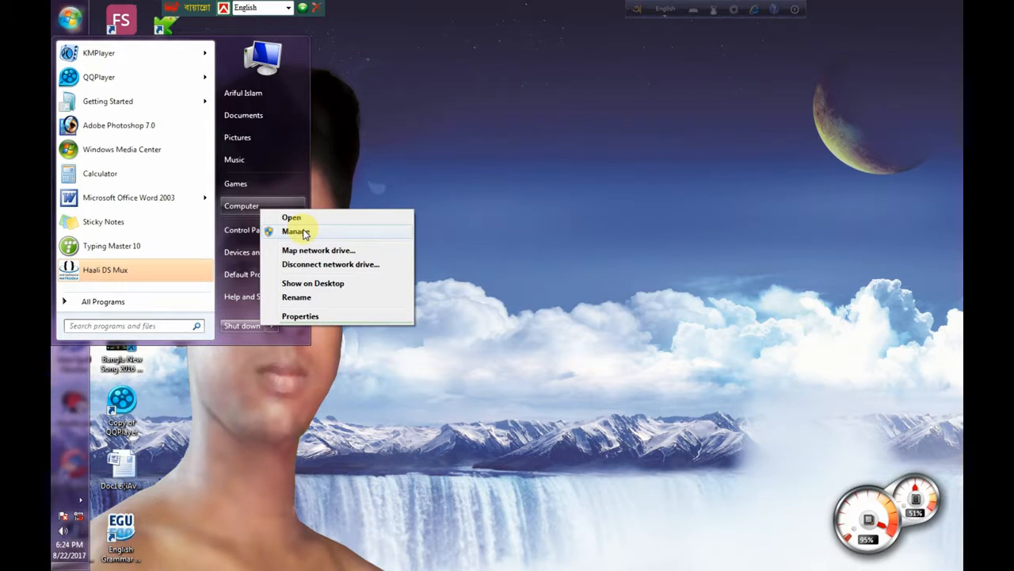
click(295, 230)
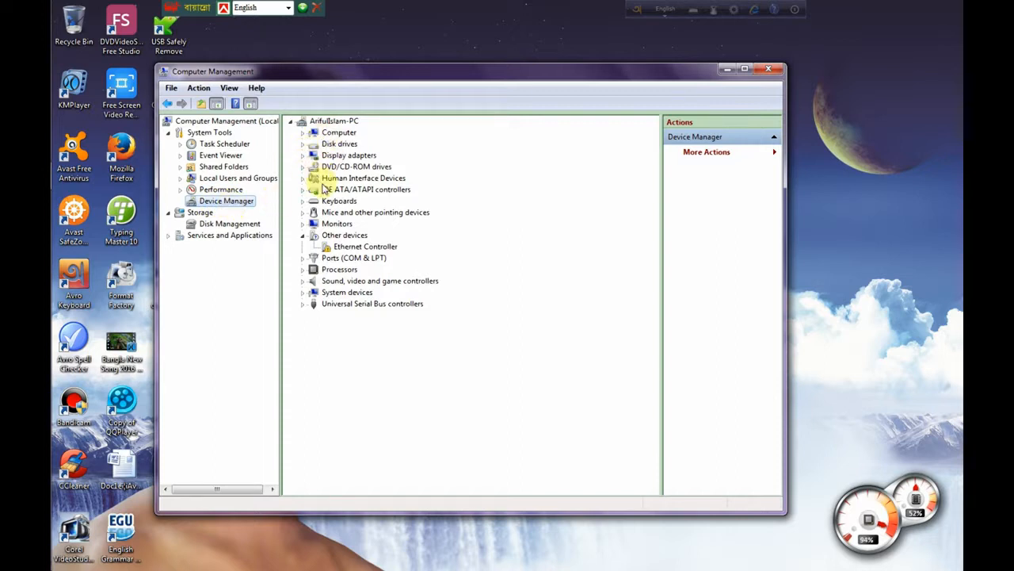
Show Device Manager and review the hardware list, including the Ethernet Controller under Other devices
click(303, 167)
text(com)
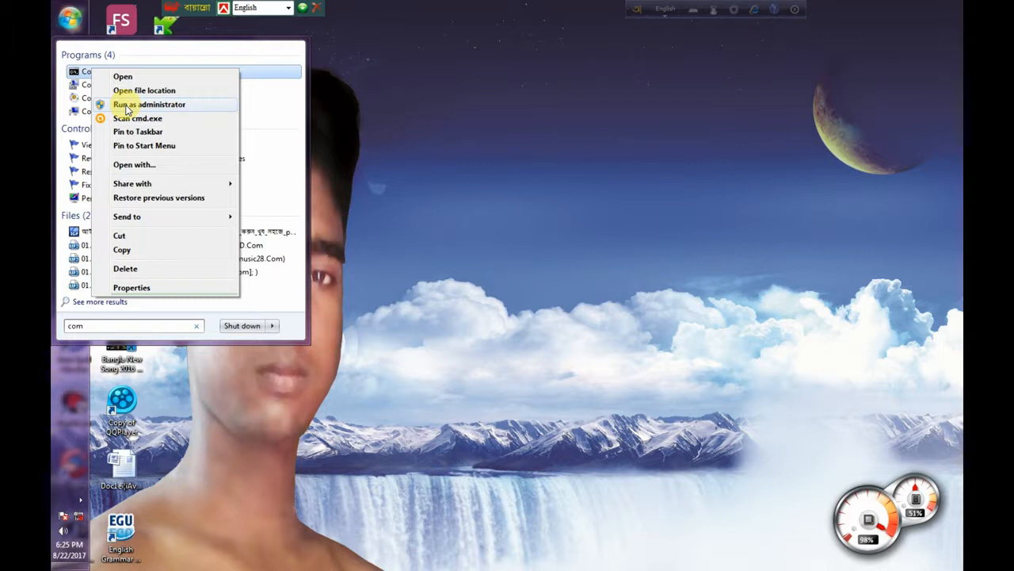
Run Command Prompt as administrator from the Start search results
click(149, 103)
text(sfc /scannow)
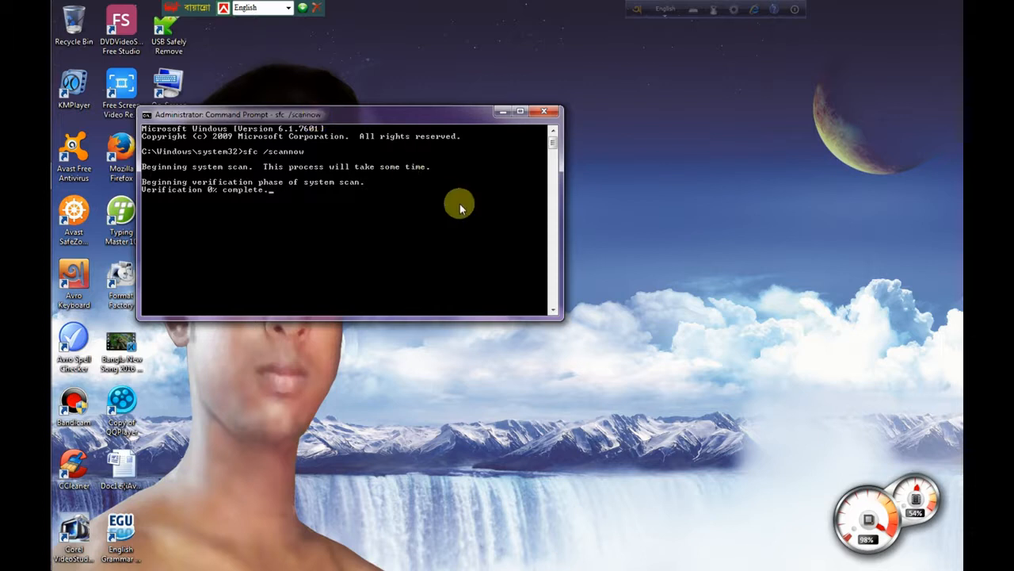